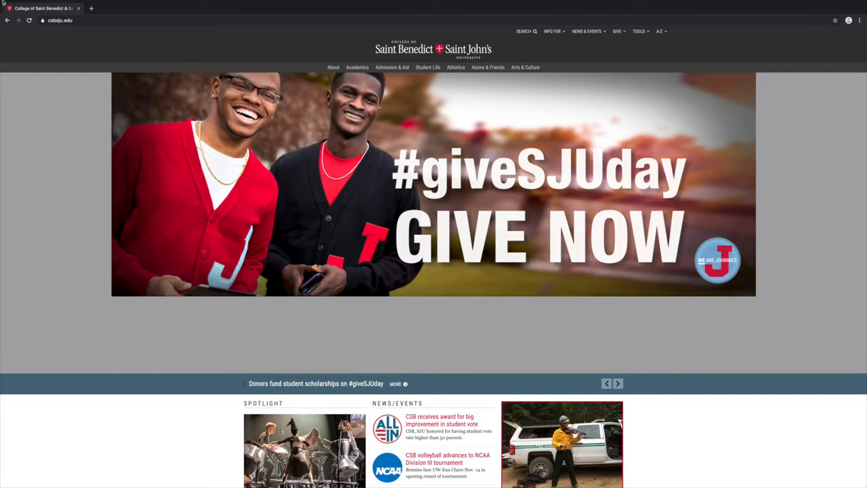
- Reach the Theology guide via Tools > Libraries > Research Guides > THEOLOGY
{"action": "left_click", "coordinate": [637, 31]}
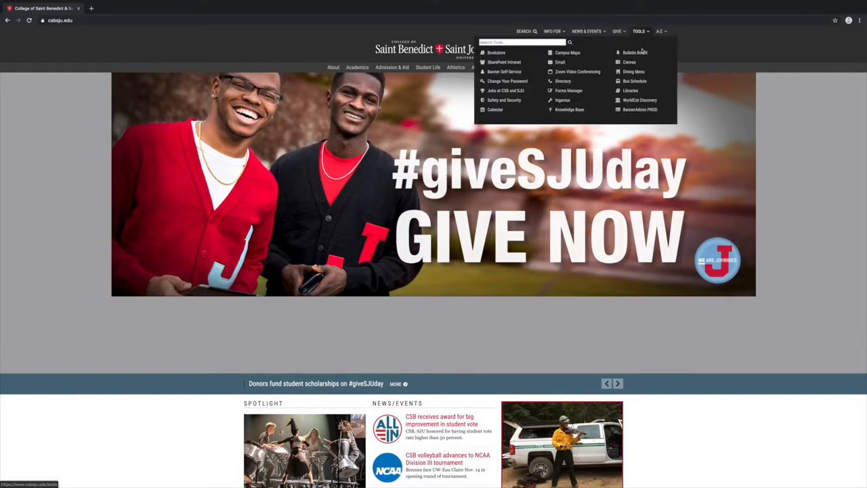
{"action": "left_click", "coordinate": [634, 90]}
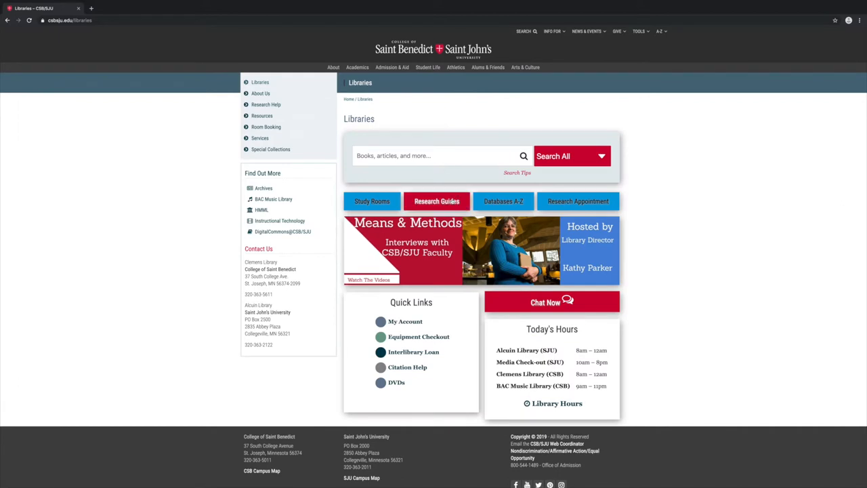
{"action": "left_click", "coordinate": [437, 201]}
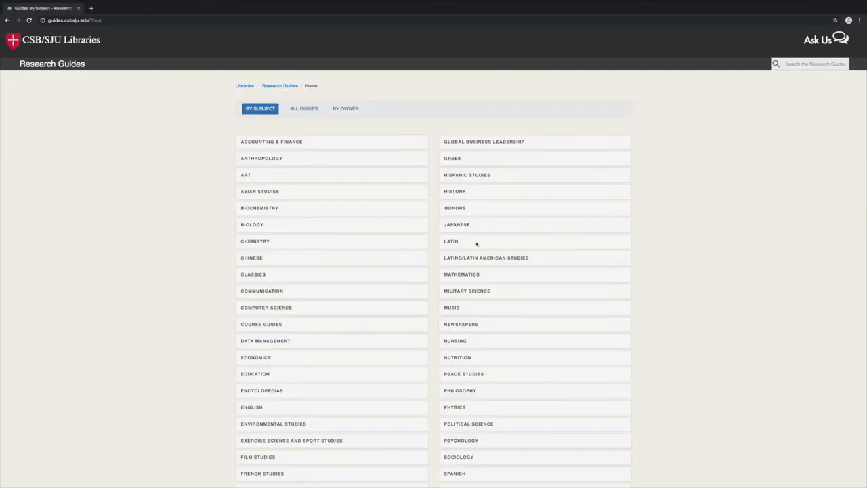
{"action": "scroll", "scroll_direction": "down", "scroll_amount": 3}
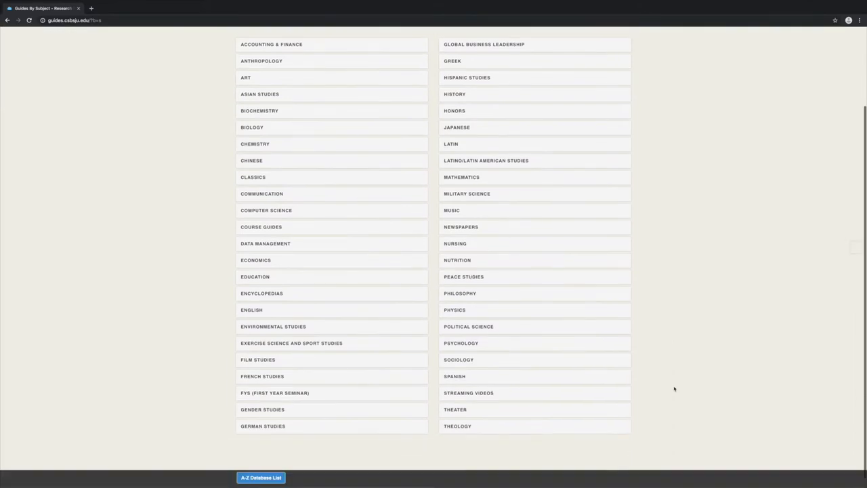
{"action": "left_click", "coordinate": [462, 415]}
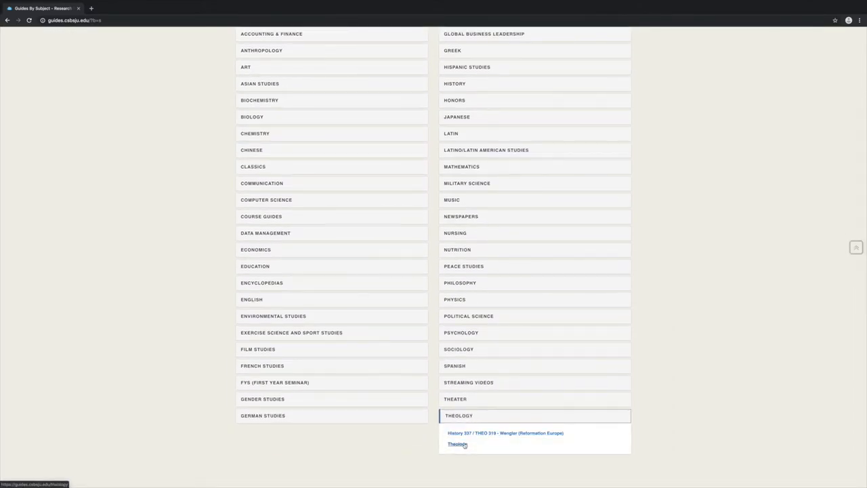
{"action": "left_click", "coordinate": [455, 444]}
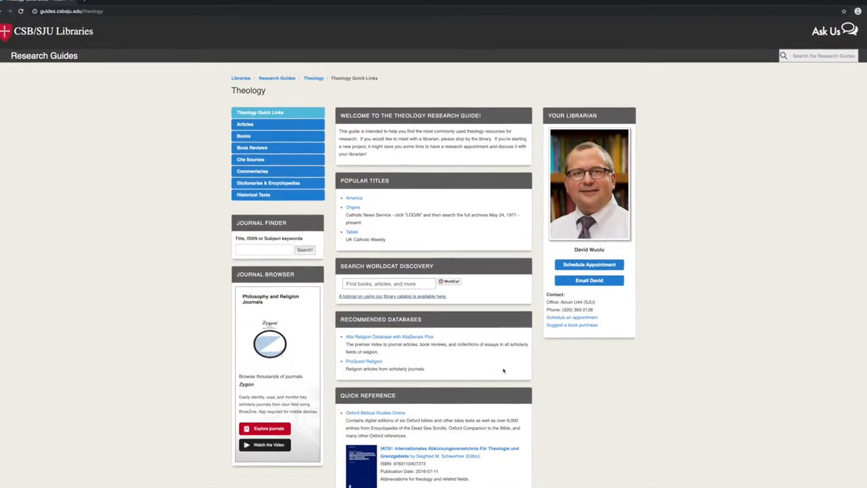
{"action": "scroll", "scroll_direction": "down", "scroll_amount": 3}
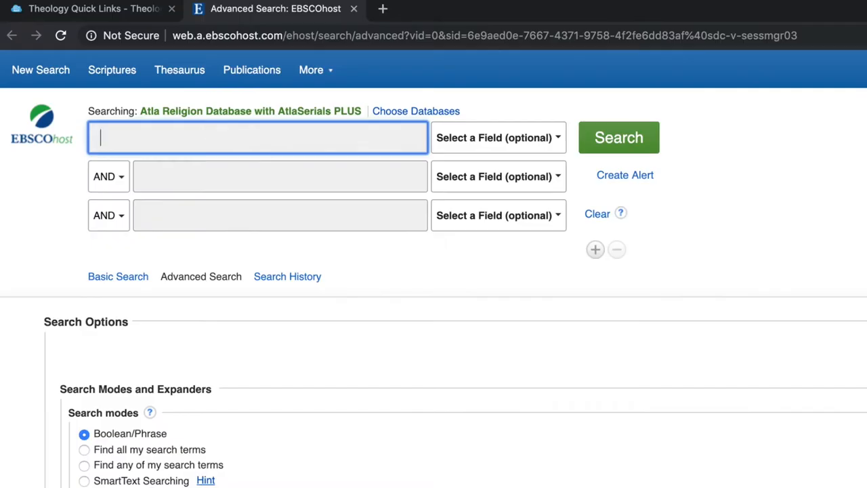
- Run an Advanced Search for 'ecotheology' in Atla Religion Database, returning 1,097 results
{"action": "type", "text": "ecotheology"}
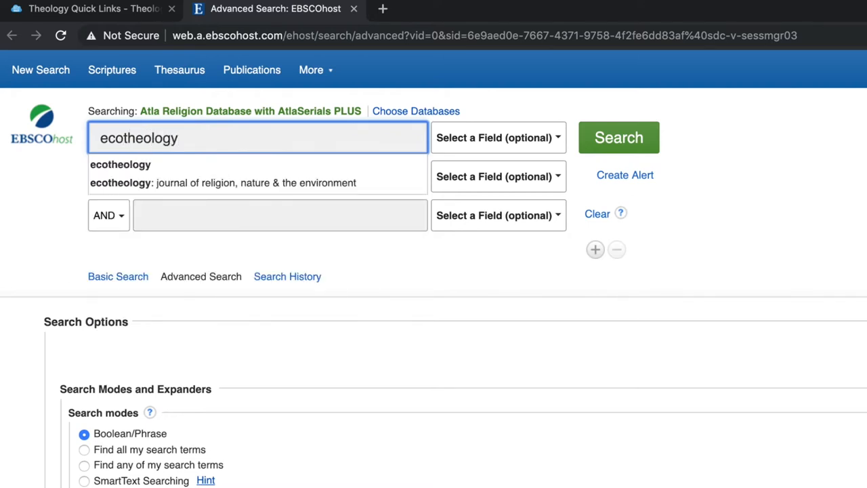
{"action": "left_click", "coordinate": [619, 137]}
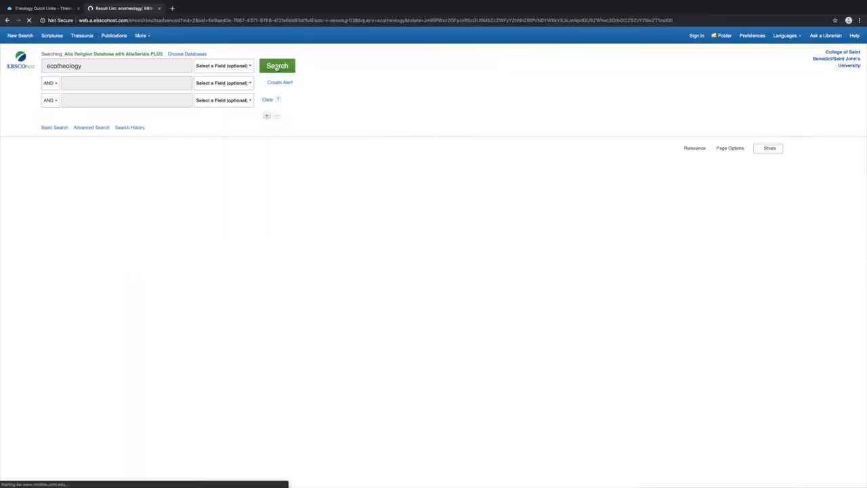
{"action": "left_click", "coordinate": [277, 66]}
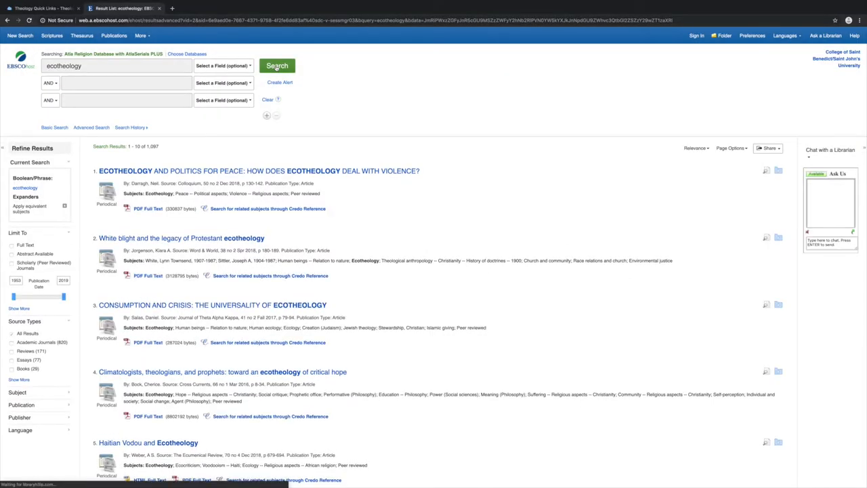
{"action": "mouse_move", "coordinate": [241, 131]}
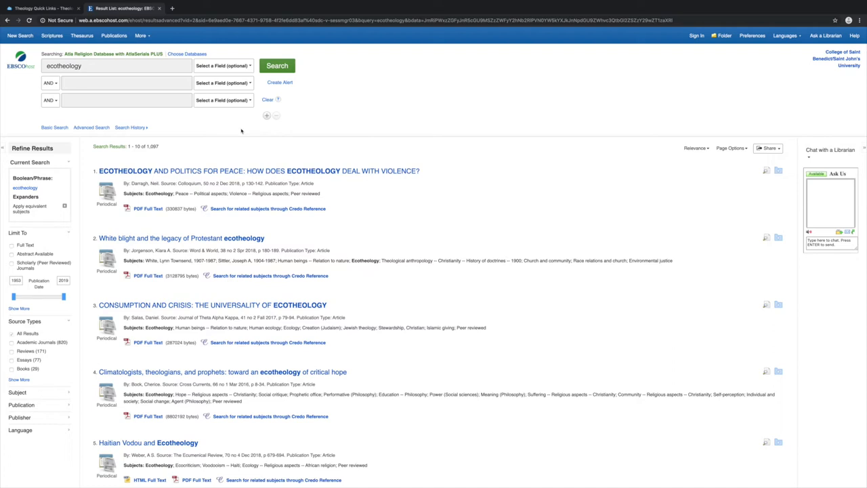
{"action": "mouse_move", "coordinate": [122, 146]}
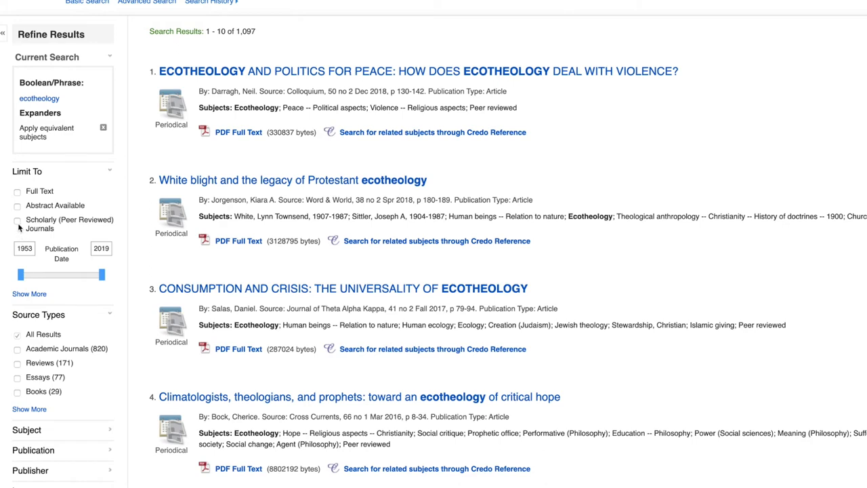
- Limit to Scholarly (Peer Reviewed) Journals and set the publication date range to 2009–2019
{"action": "left_click", "coordinate": [16, 220]}
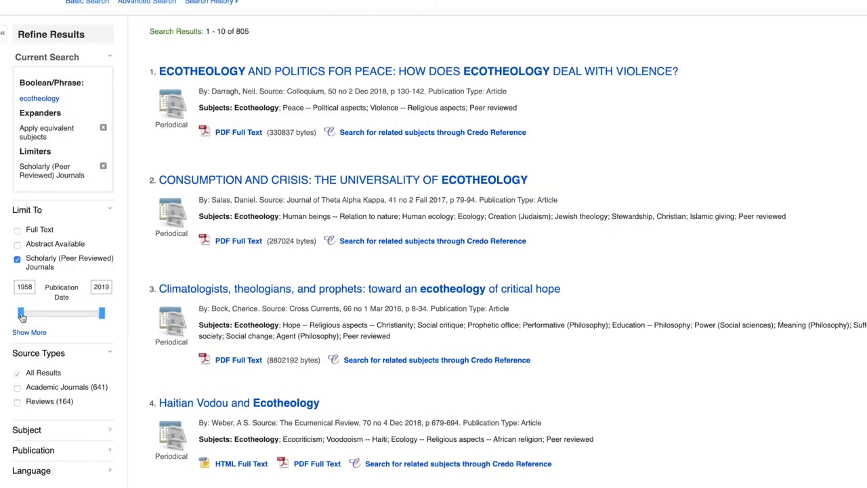
{"action": "left_click_drag", "start_coordinate": [22, 312], "coordinate": [62, 312]}
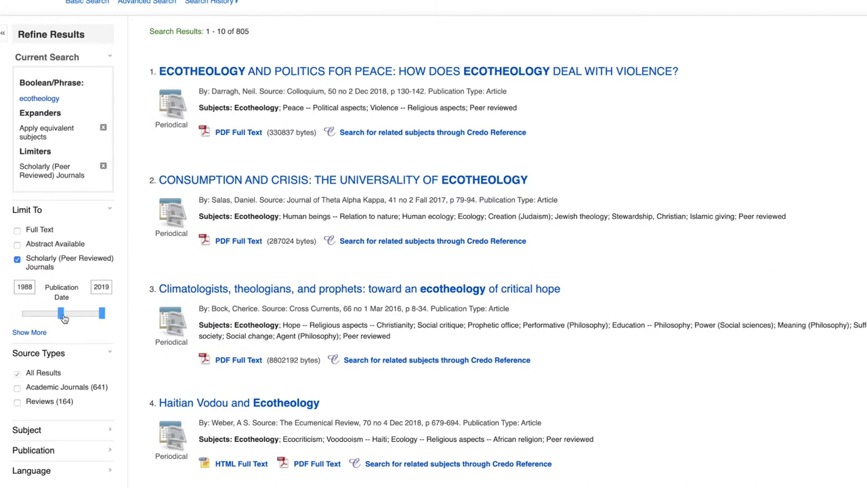
{"action": "left_click_drag", "start_coordinate": [62, 313], "coordinate": [79, 313]}
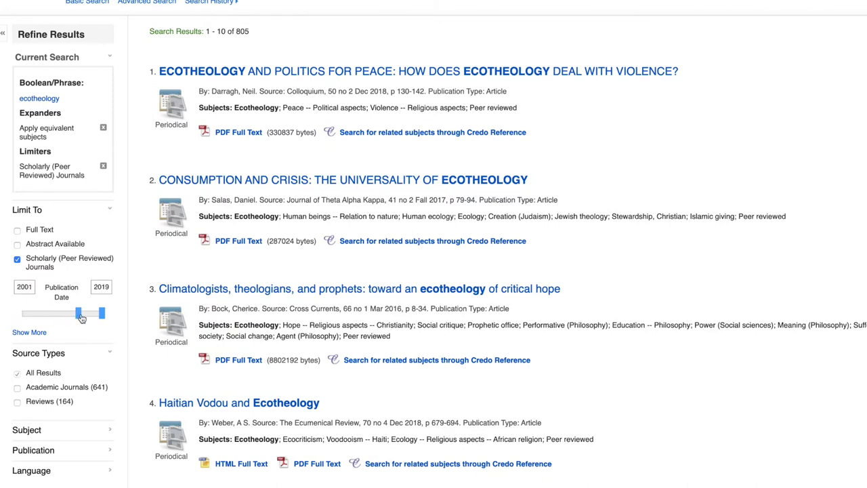
{"action": "left_click_drag", "start_coordinate": [76, 313], "coordinate": [90, 313]}
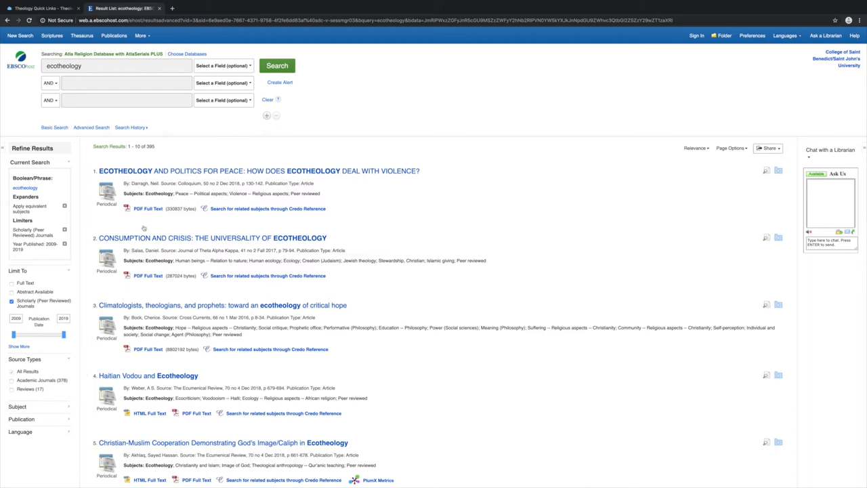
- Add 'climate' in TX All Text with AND and search, giving 86 results
{"action": "type", "text": "climate"}
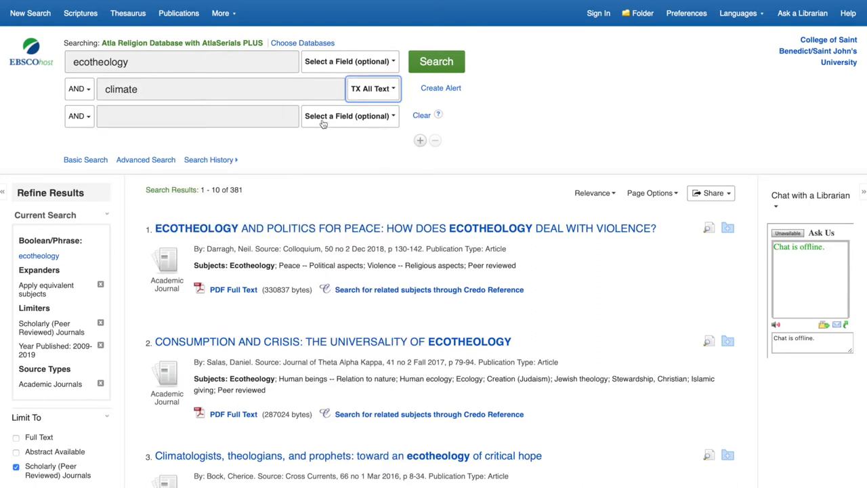
{"action": "left_click", "coordinate": [437, 61]}
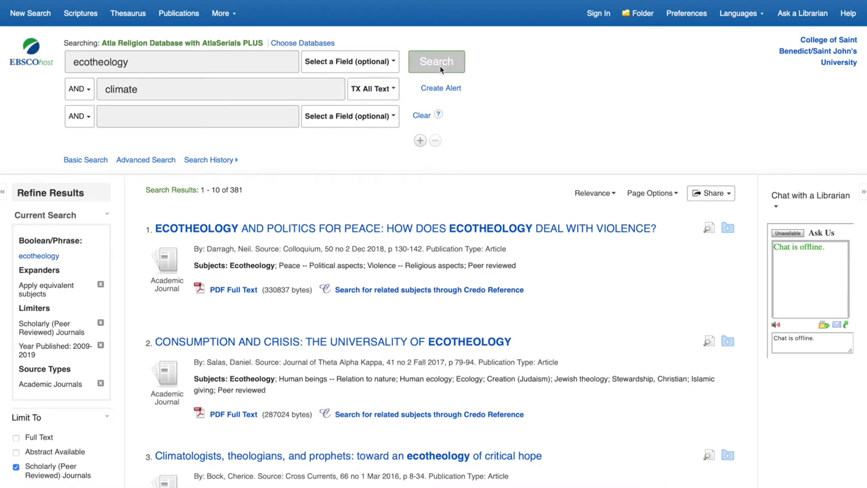
{"action": "left_click", "coordinate": [437, 61]}
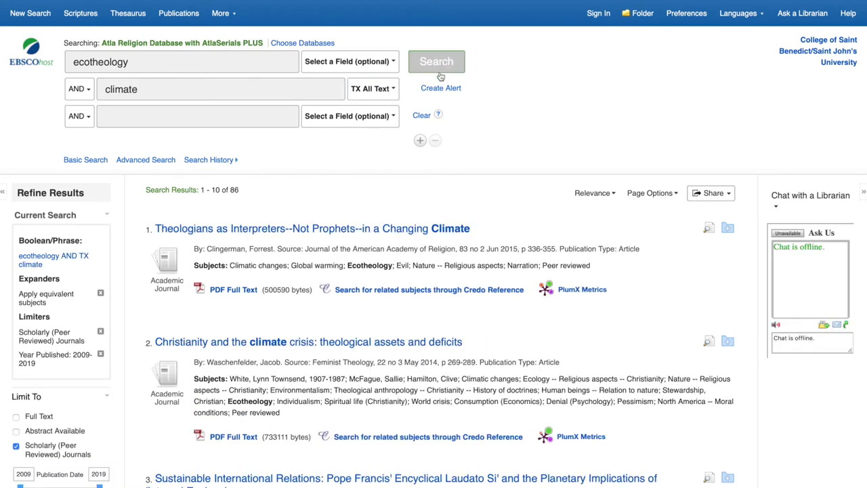
{"action": "scroll", "scroll_direction": "down", "scroll_amount": 3}
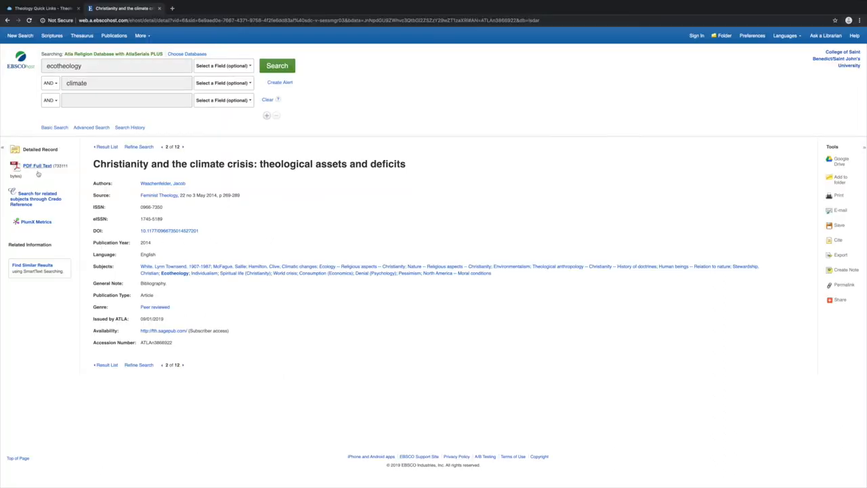
- Open the PDF Full Text of 'Christianity and the climate crisis' from Feminist Theology
{"action": "left_click", "coordinate": [33, 166]}
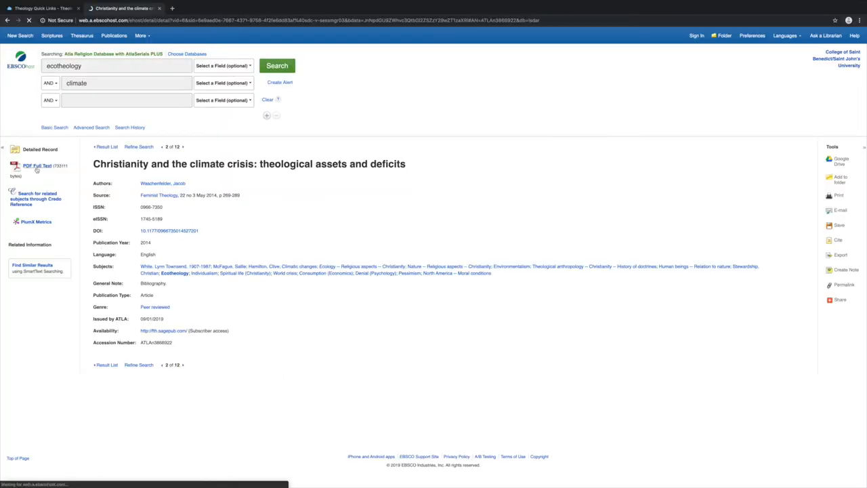
{"action": "left_click", "coordinate": [34, 167]}
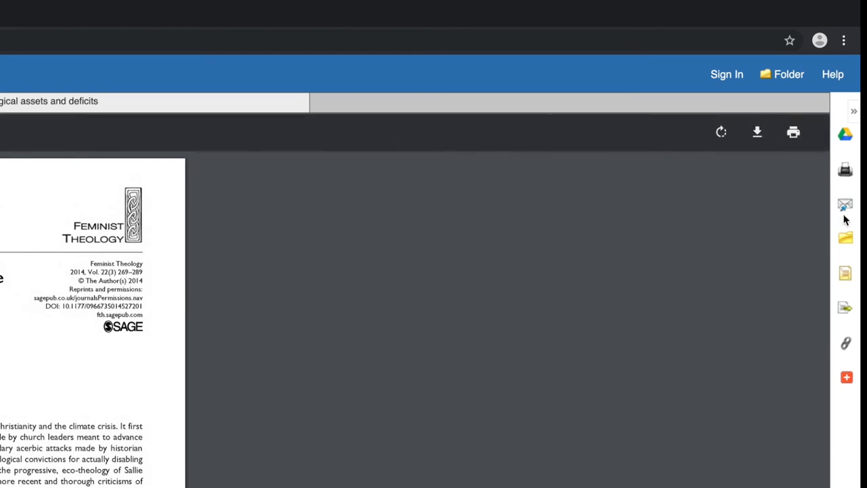
{"action": "mouse_move", "coordinate": [851, 234]}
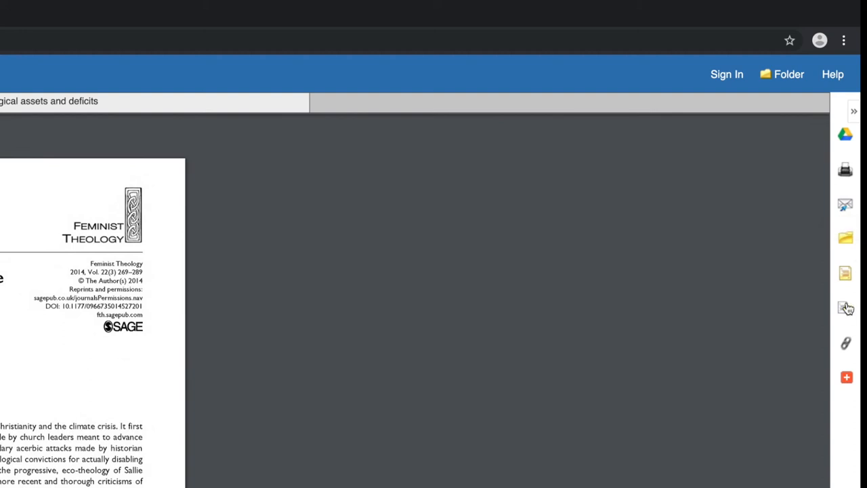
{"action": "mouse_move", "coordinate": [846, 288]}
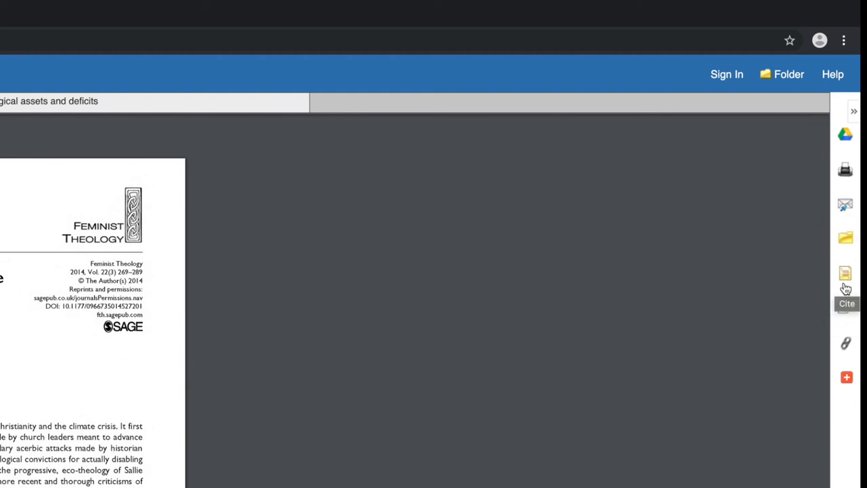
- Show the Cite panel with ABNT, AMA and APA formats for this article
{"action": "left_click", "coordinate": [846, 272]}
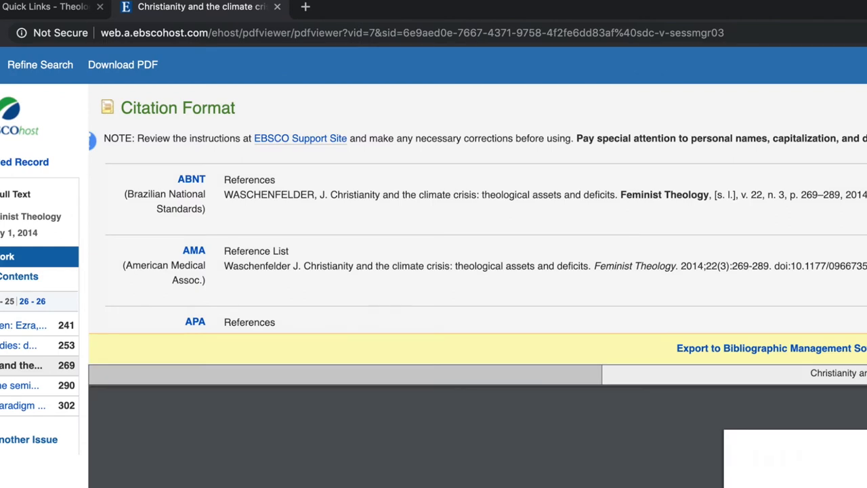
{"action": "scroll", "scroll_direction": "down", "scroll_amount": 3}
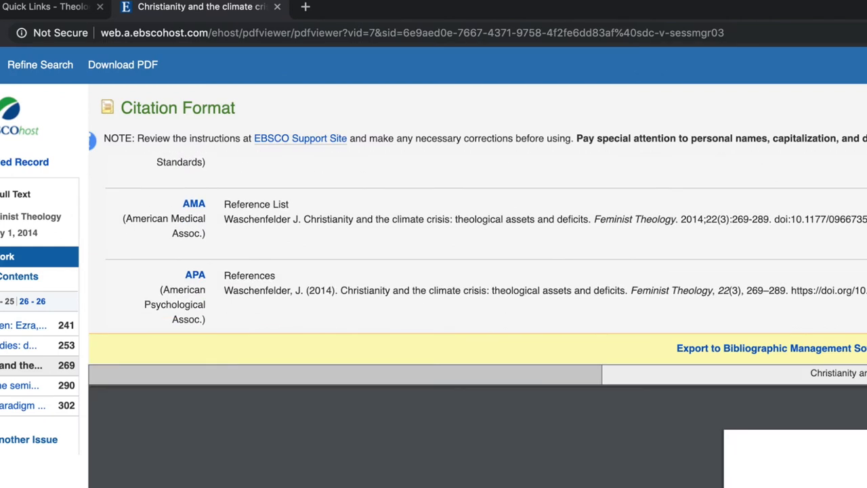
{"action": "scroll", "scroll_direction": "down", "scroll_amount": 3}
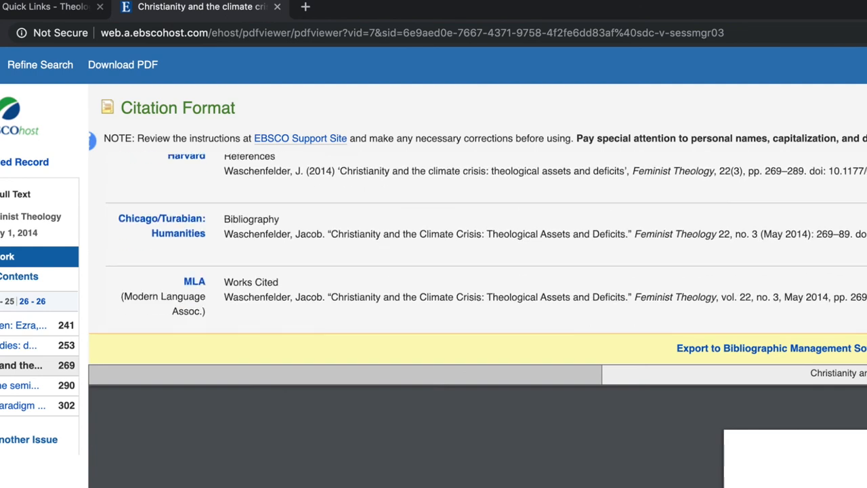